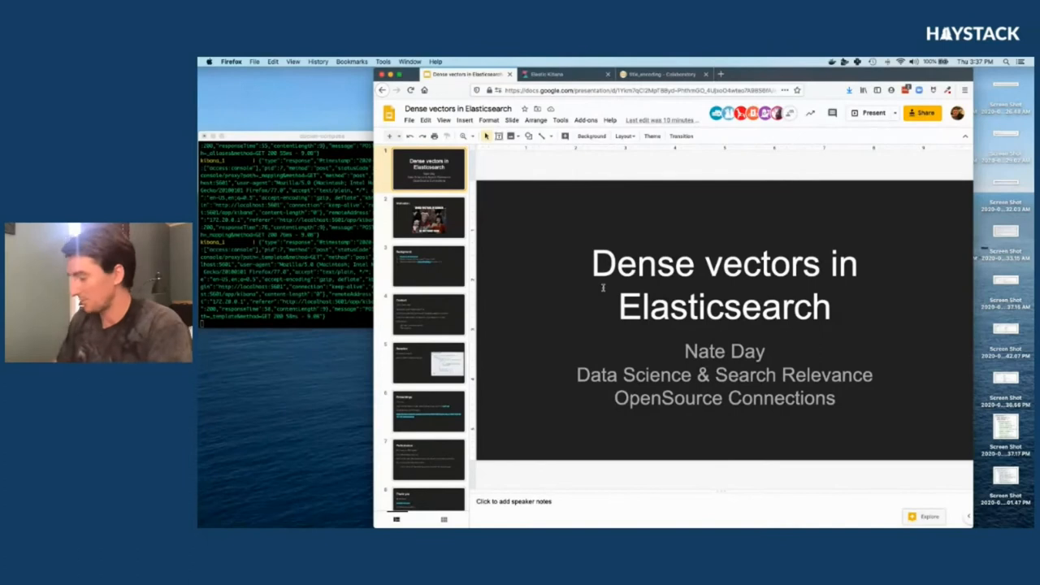
Show the second slide, "Motivation", with its meme.
{"action": "left_click", "coordinate": [429, 218]}
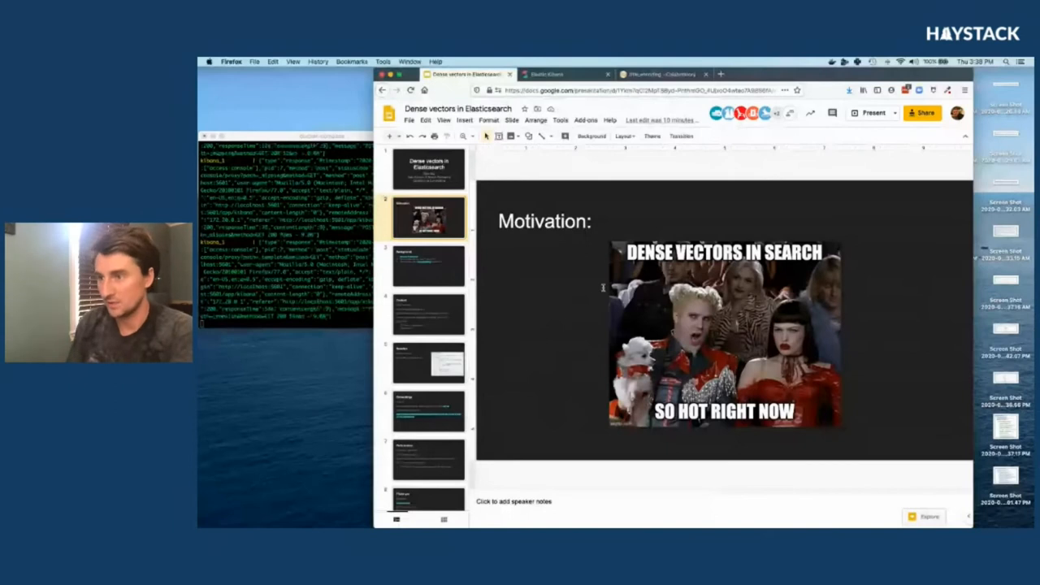
Show the third slide, "Background", on sentence transformers, dense_vector and cosineSimilarity.
{"action": "left_click", "coordinate": [429, 267]}
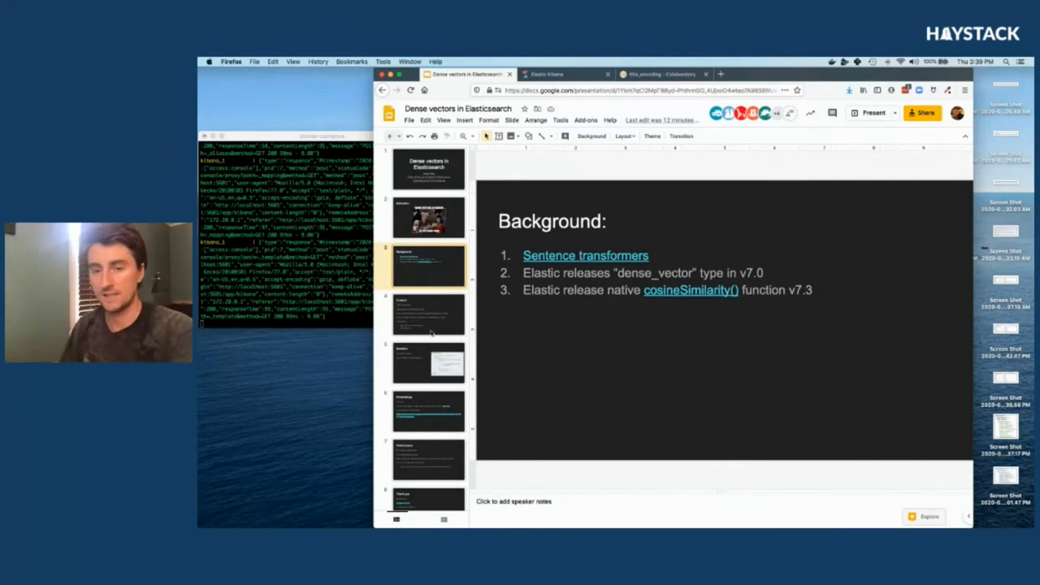
{"action": "scroll", "scroll_direction": "down", "scroll_amount": 3}
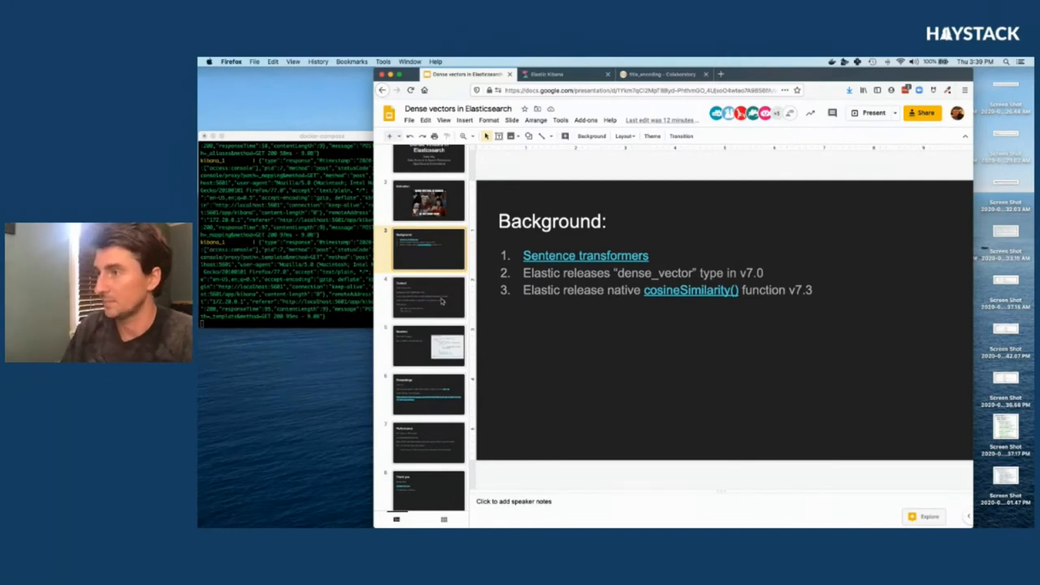
{"action": "left_click", "coordinate": [429, 297]}
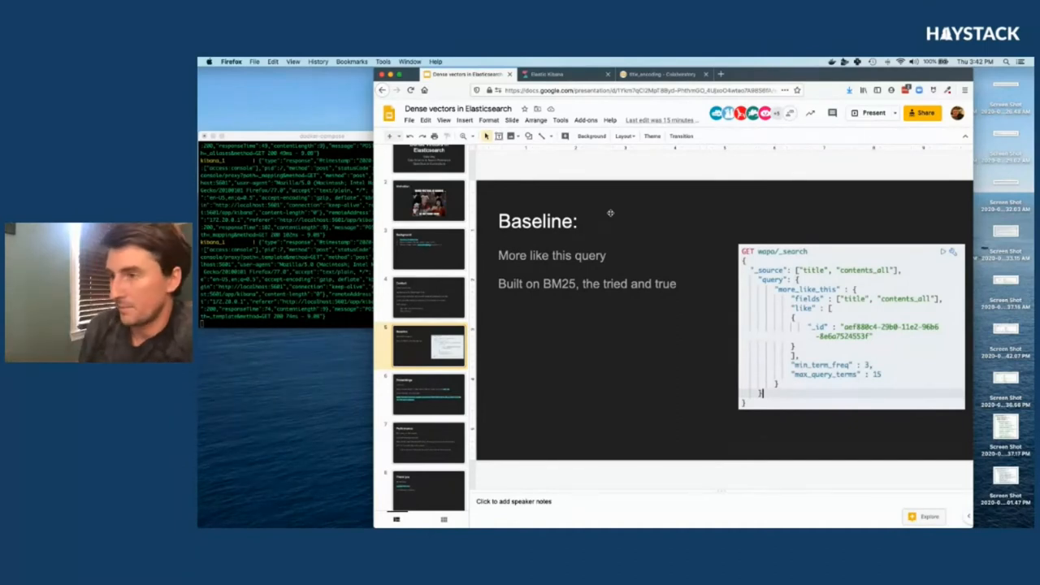
Present the deck full-screen on the "Embeddings" slide with the distilbert Colab link.
{"action": "left_click", "coordinate": [429, 395]}
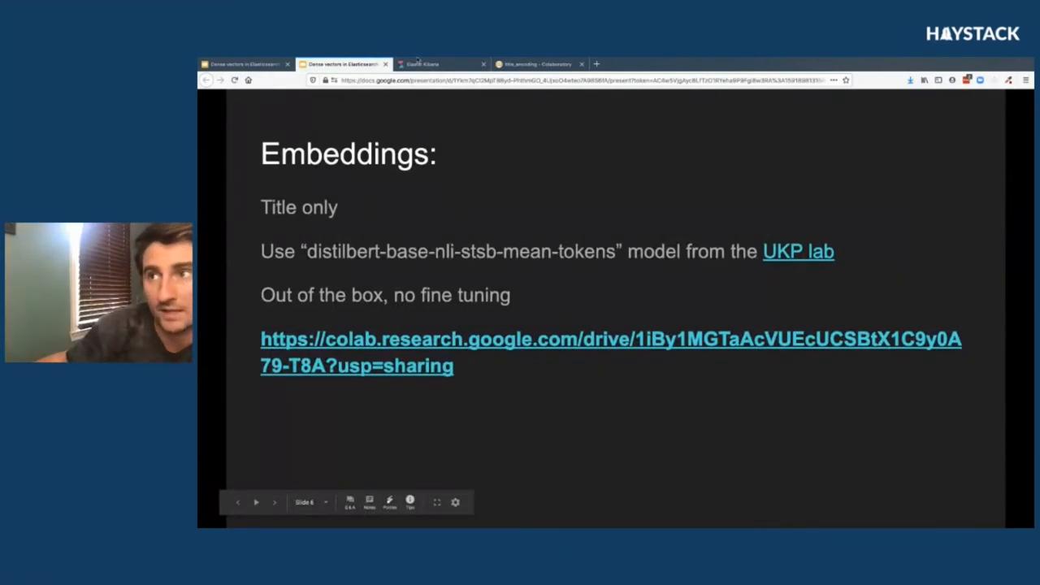
Switch to the Kibana Dev Tools console with the more_like_this title query.
{"action": "left_click", "coordinate": [439, 65]}
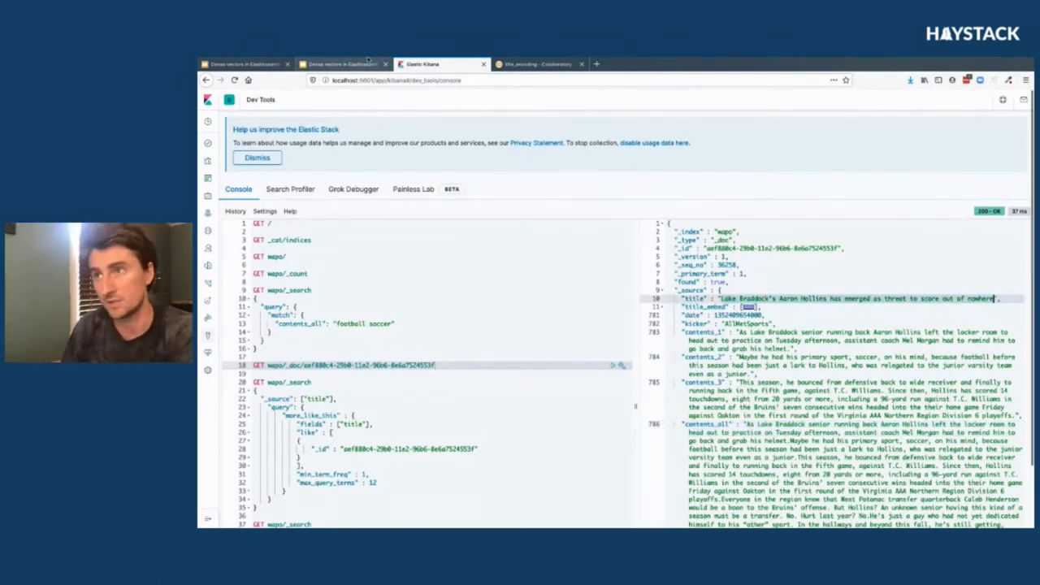
{"action": "left_click", "coordinate": [342, 65]}
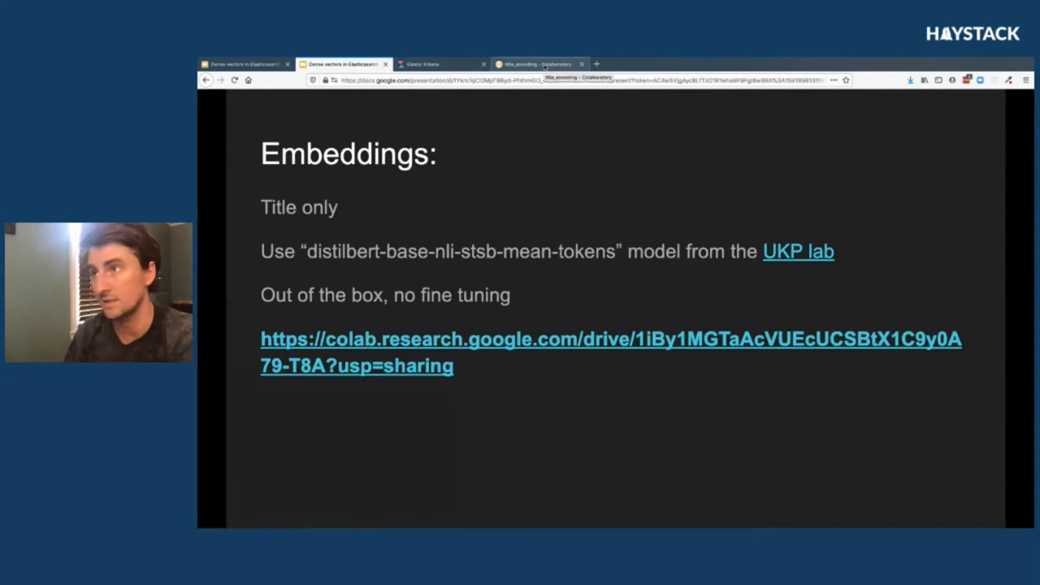
Browse the title_encoding Colab notebook's cosine-distance tests, then return to the Performance slide.
{"action": "left_click", "coordinate": [540, 64]}
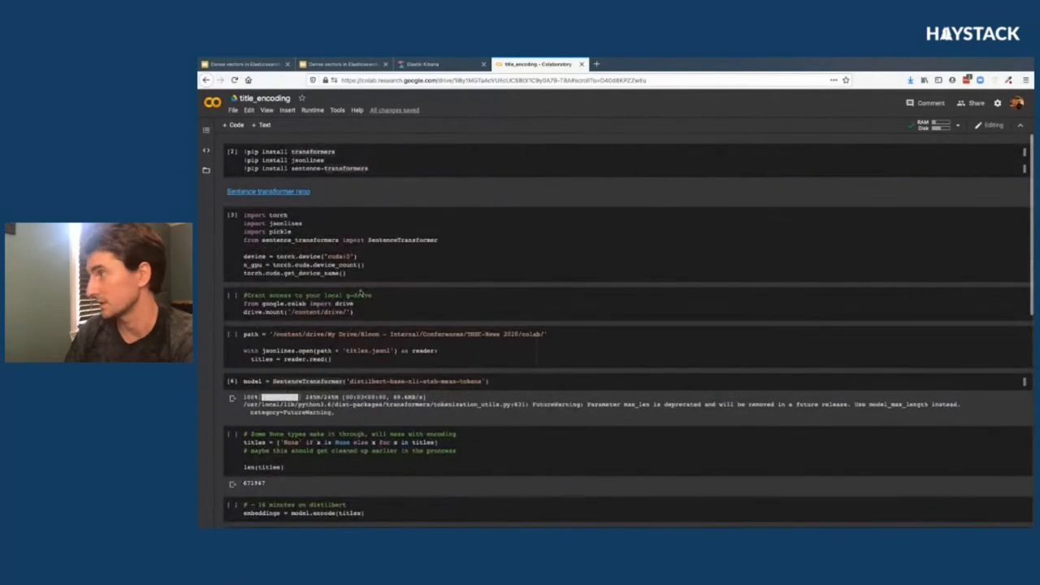
{"action": "scroll", "scroll_direction": "down", "scroll_amount": 3}
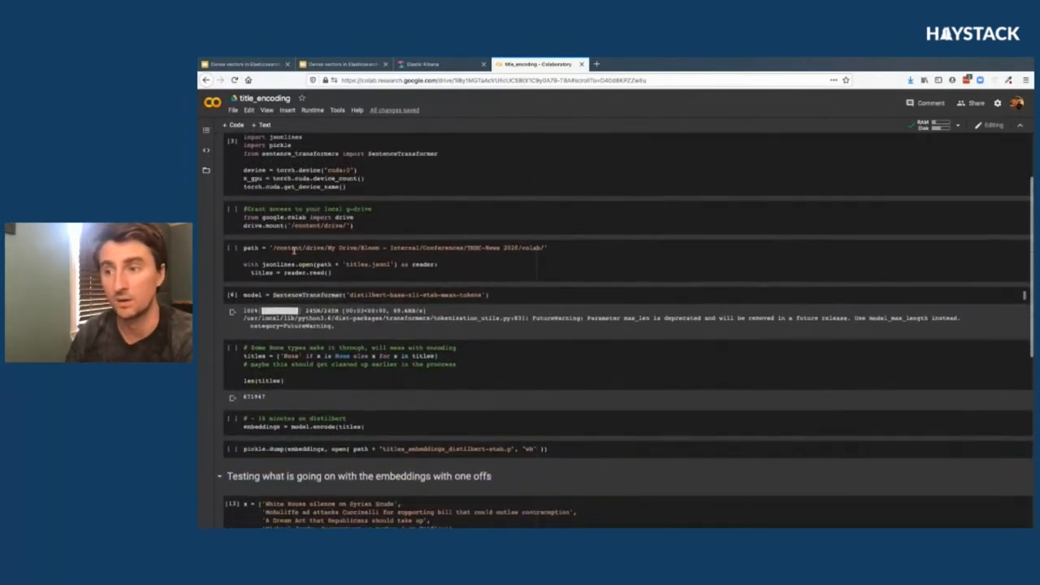
{"action": "scroll", "scroll_direction": "down", "scroll_amount": 3}
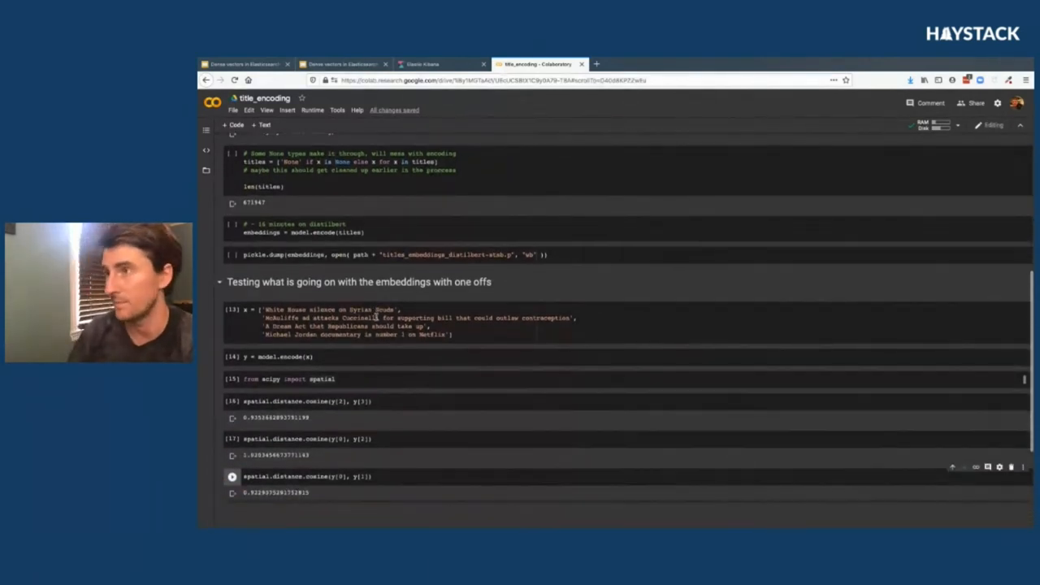
{"action": "mouse_move", "coordinate": [439, 65]}
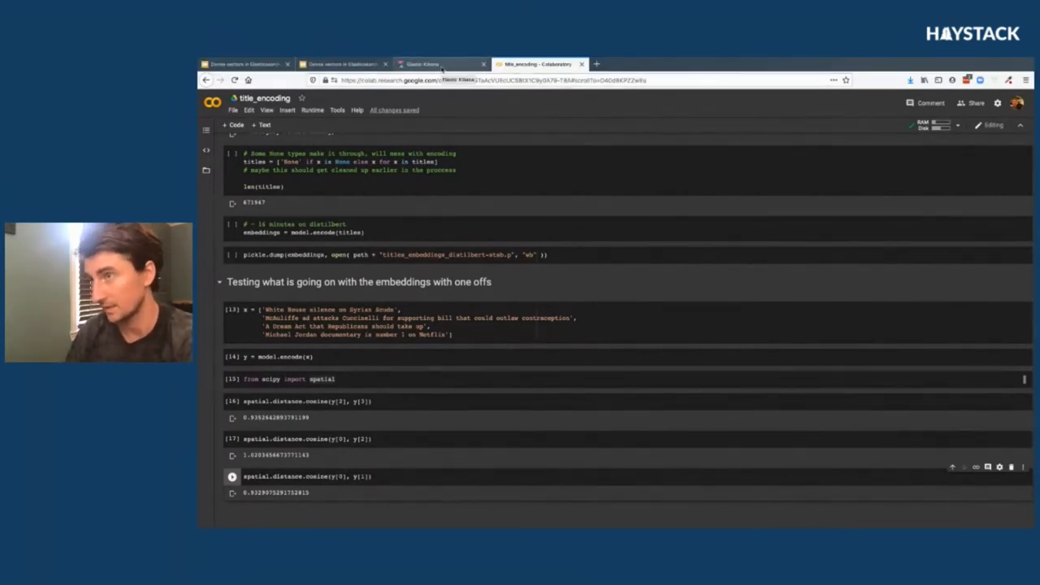
{"action": "left_click", "coordinate": [341, 63]}
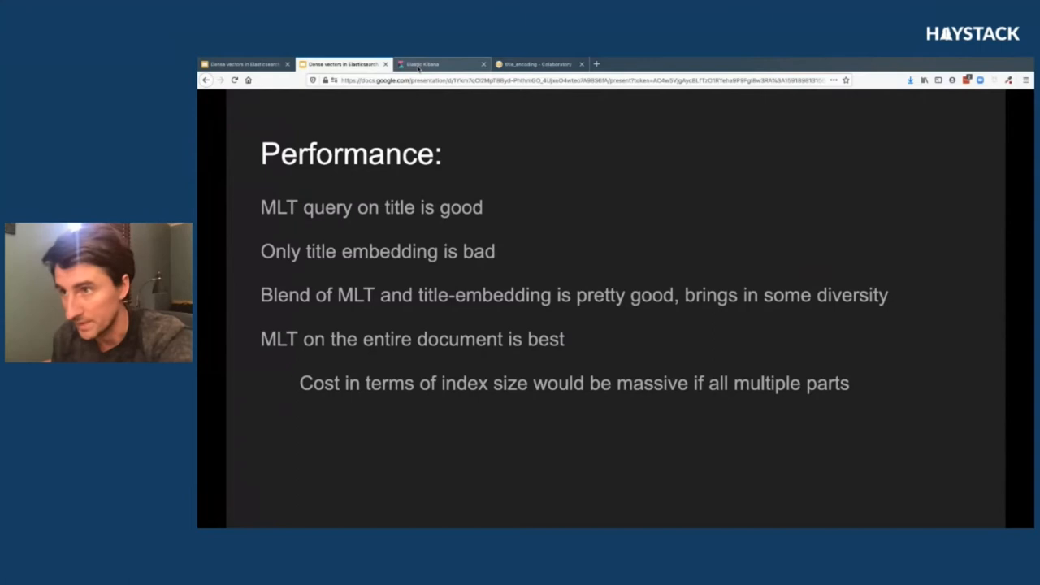
Review the more_like_this title query's hits in Kibana down to the cosineSimilarity query.
{"action": "left_click", "coordinate": [439, 65]}
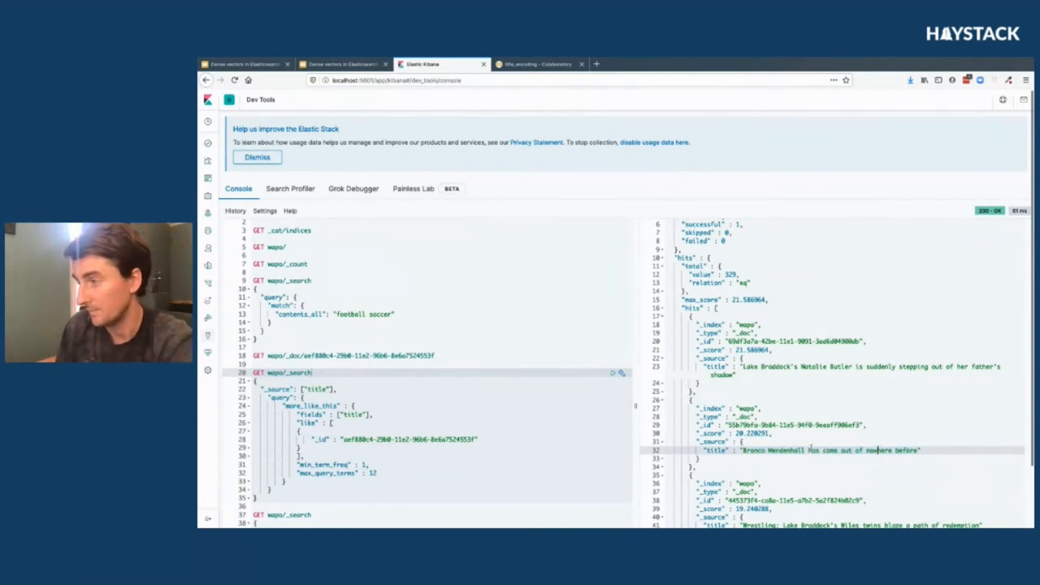
{"action": "scroll", "scroll_direction": "down", "scroll_amount": 3}
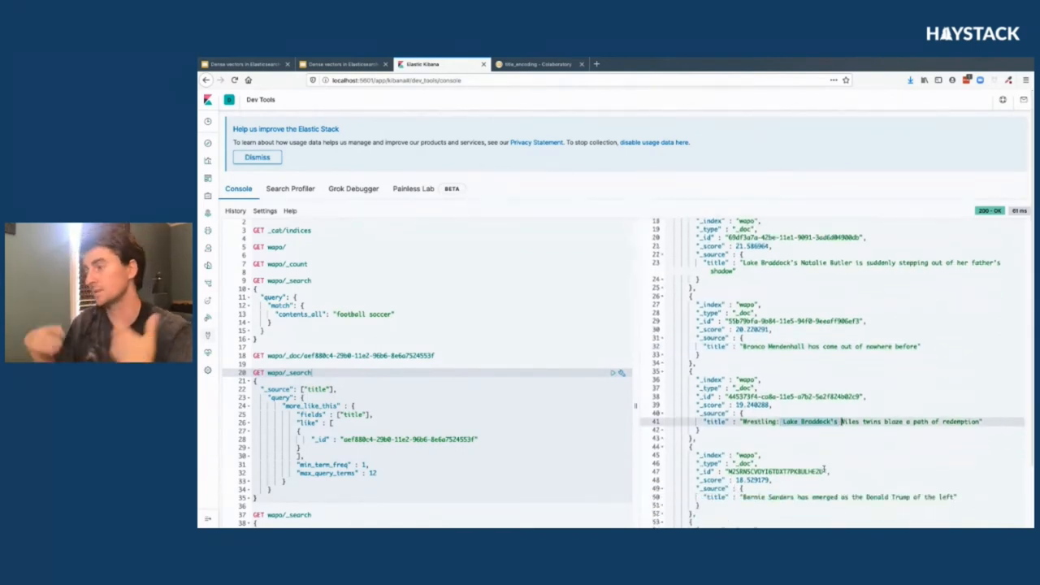
{"action": "scroll", "scroll_direction": "down", "scroll_amount": 3}
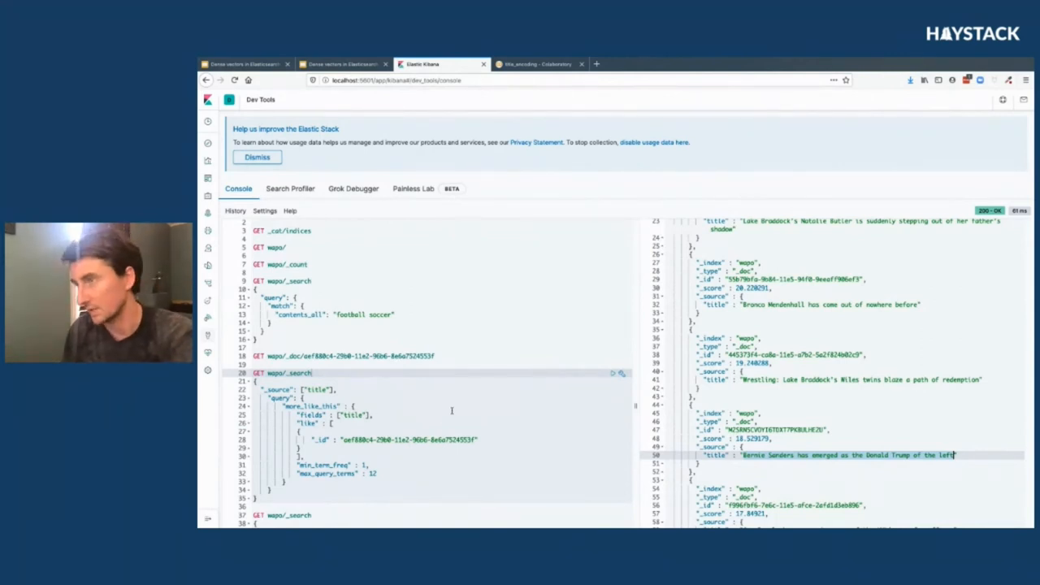
{"action": "scroll", "scroll_direction": "down", "scroll_amount": 3}
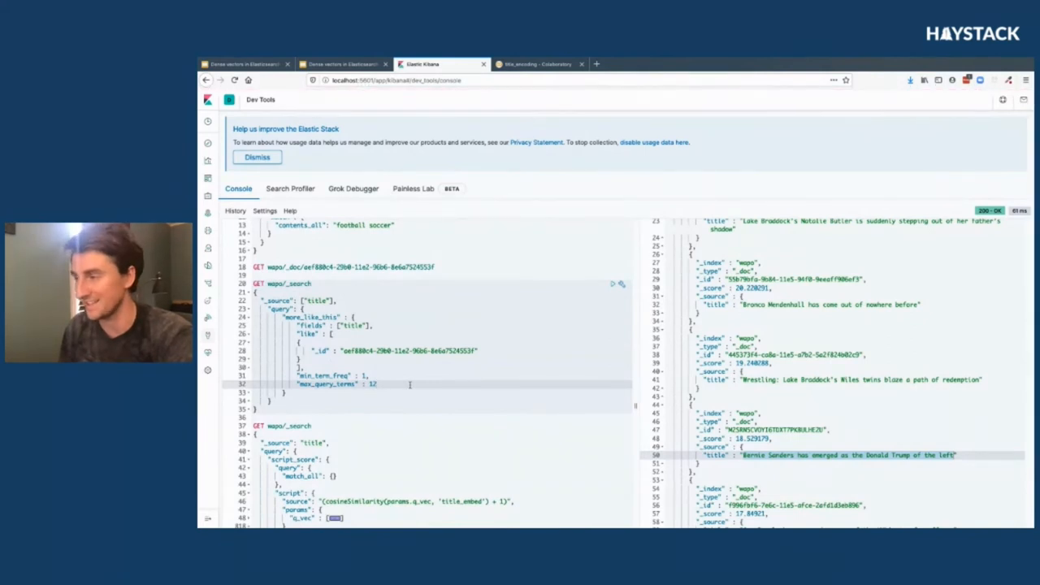
{"action": "mouse_move", "coordinate": [559, 404]}
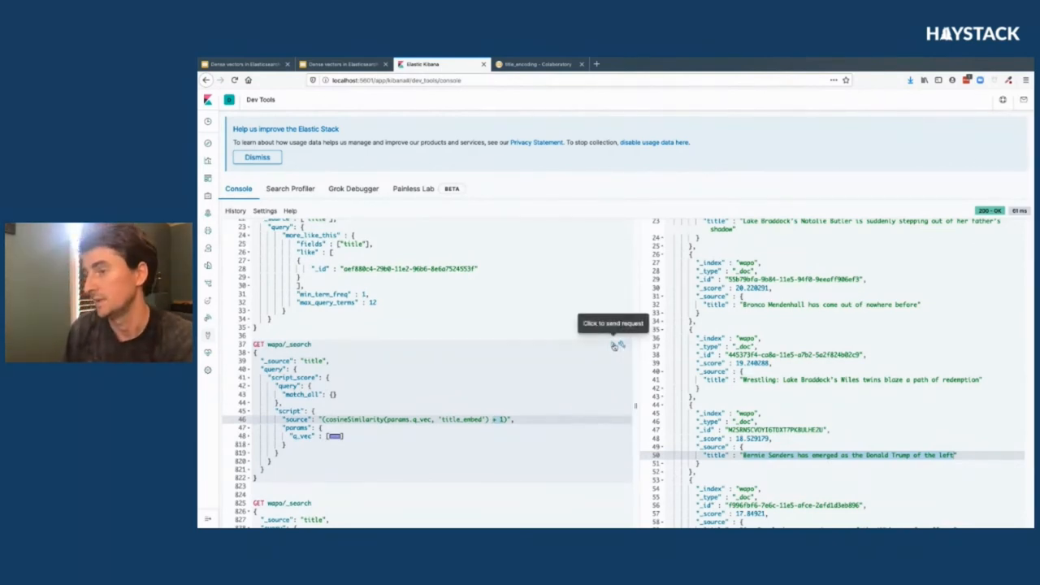
Run the cosineSimilarity title-embedding query and browse its ranked maps titles to the blended query.
{"action": "left_click", "coordinate": [614, 345]}
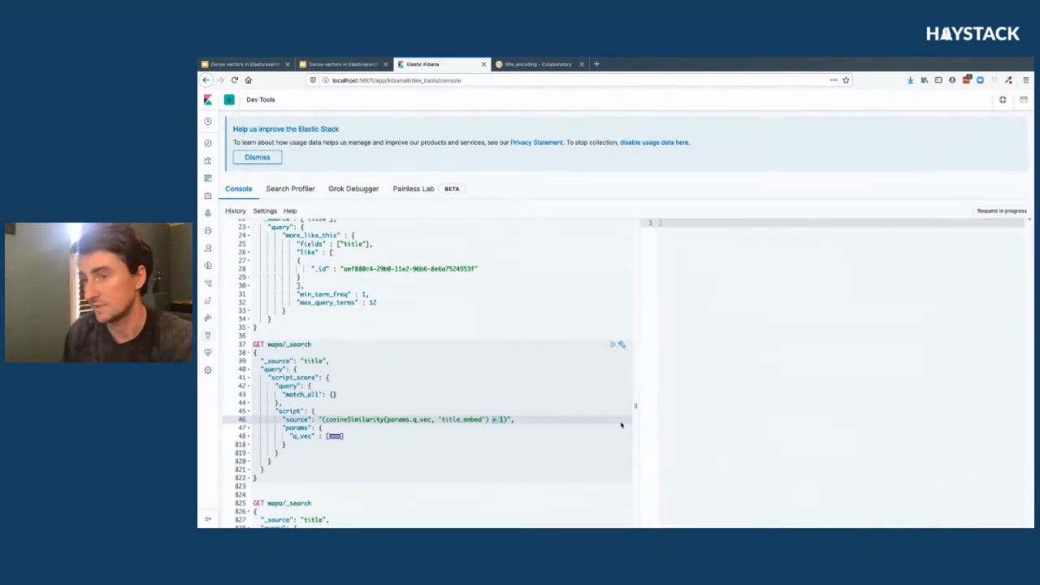
{"action": "left_click", "coordinate": [621, 344]}
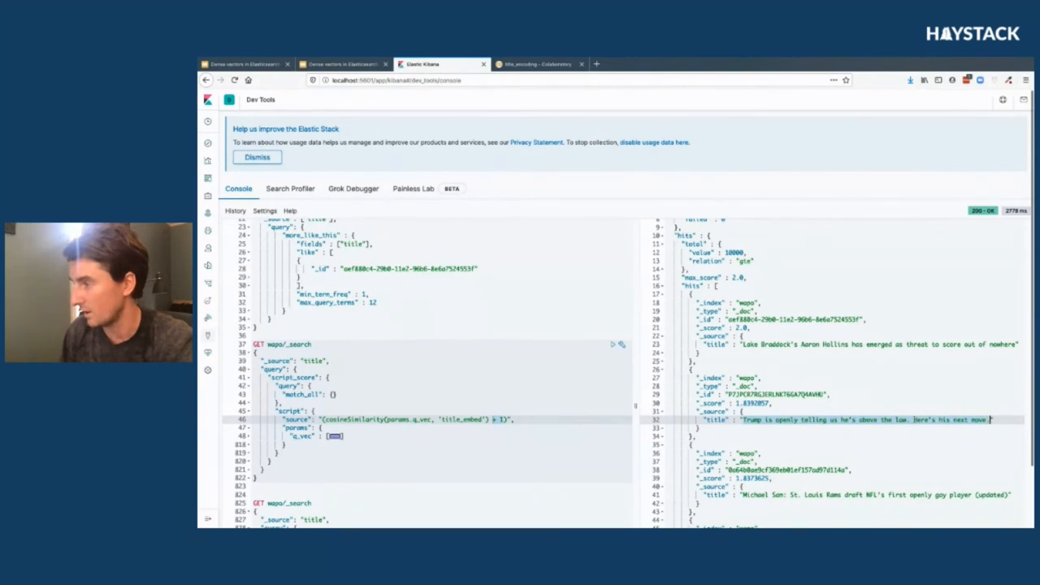
{"action": "scroll", "scroll_direction": "down", "scroll_amount": 3}
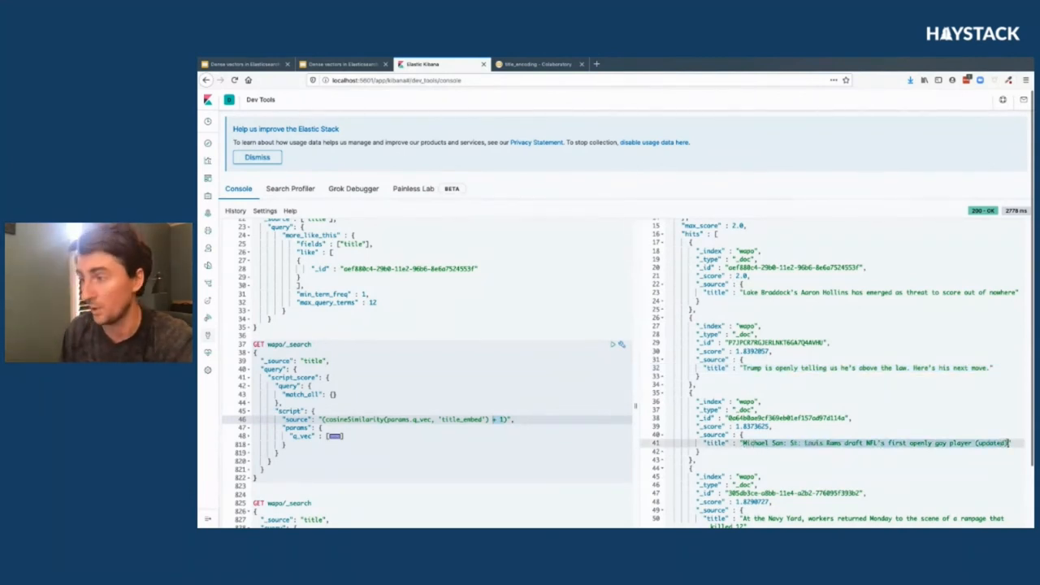
{"action": "scroll", "scroll_direction": "down", "scroll_amount": 3}
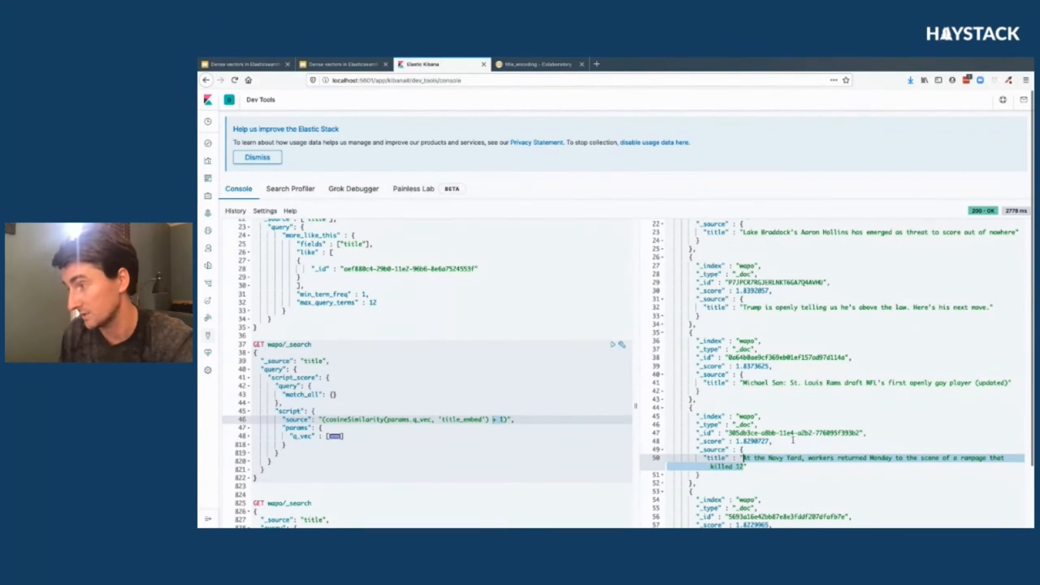
{"action": "scroll", "scroll_direction": "down", "scroll_amount": 3}
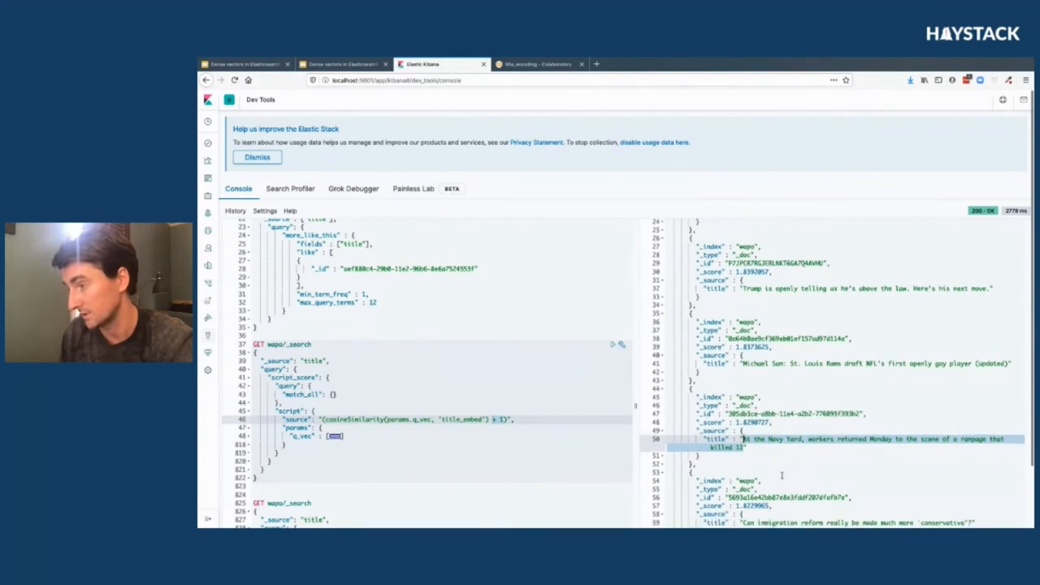
{"action": "scroll", "scroll_direction": "down", "scroll_amount": 3}
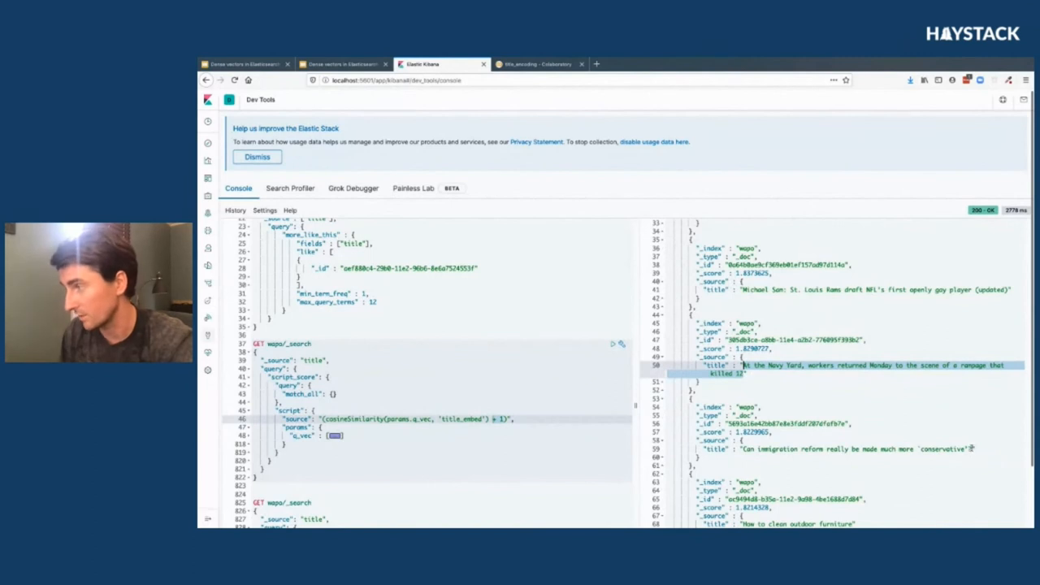
{"action": "scroll", "scroll_direction": "down", "scroll_amount": 3}
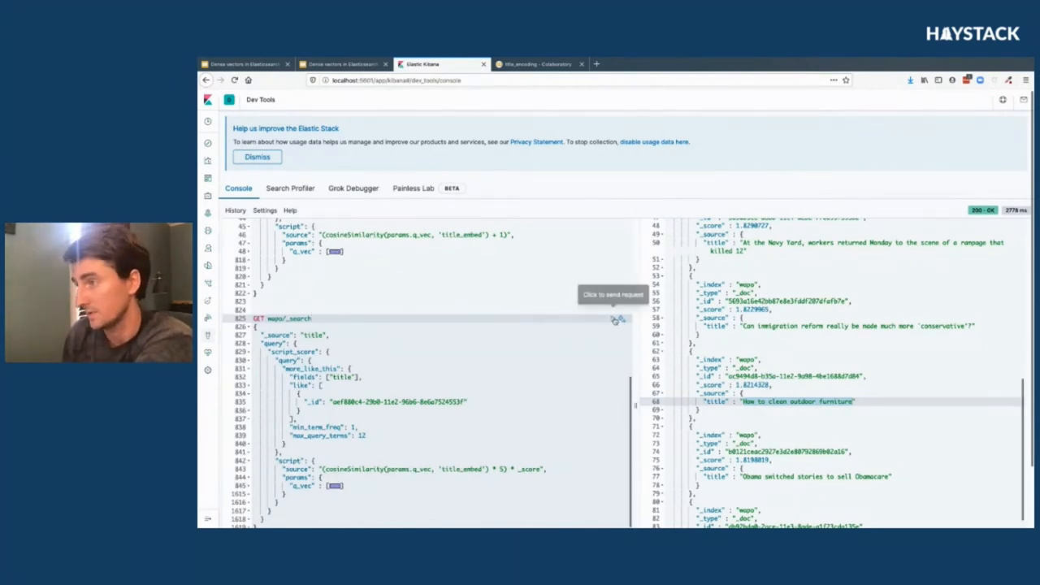
Run the more_like_this plus 5× title-embedding similarity query and browse its ranked titles.
{"action": "left_click", "coordinate": [621, 317]}
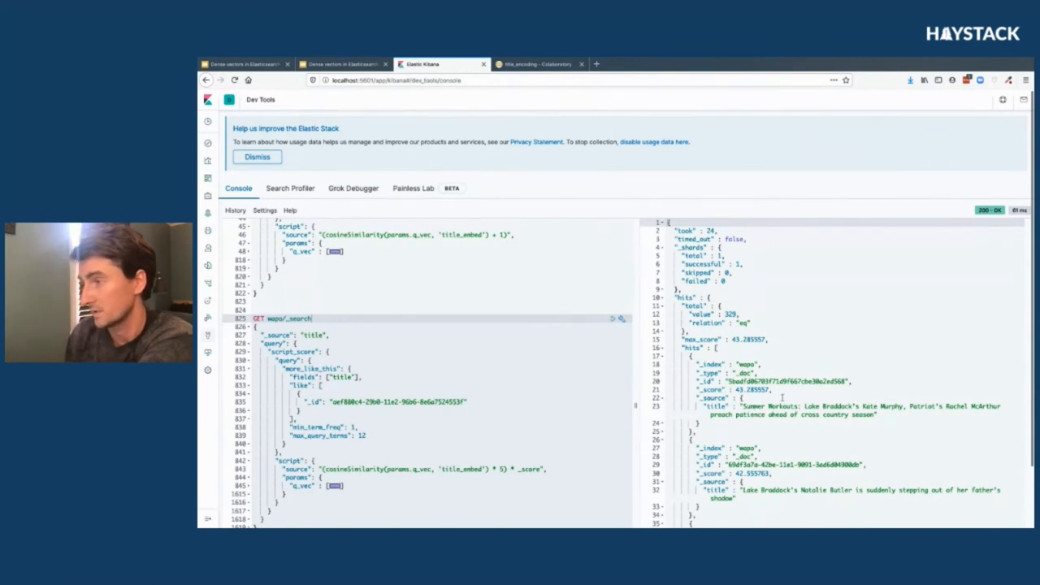
{"action": "scroll", "scroll_direction": "down", "scroll_amount": 3}
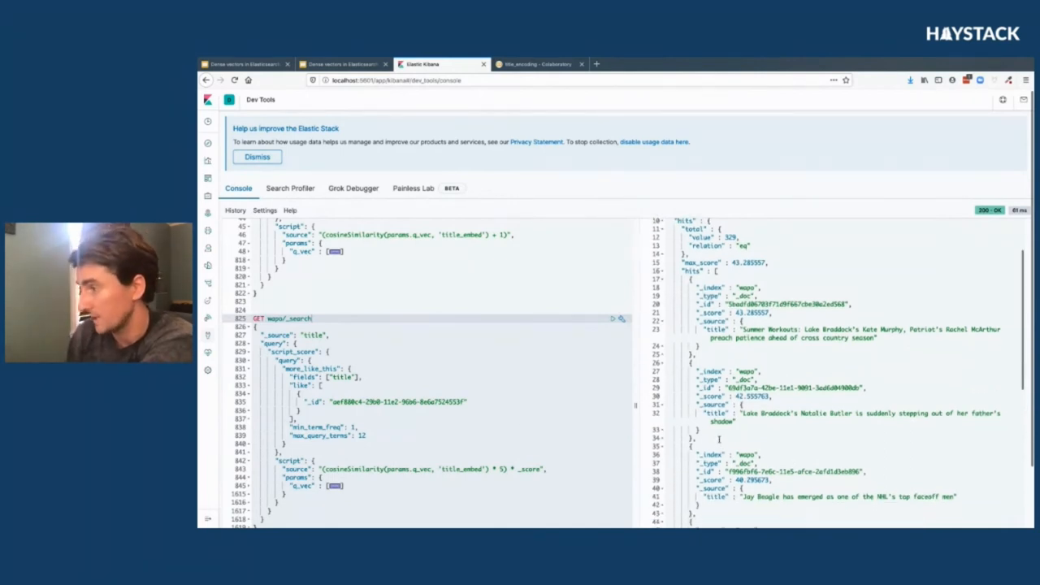
{"action": "scroll", "scroll_direction": "down", "scroll_amount": 3}
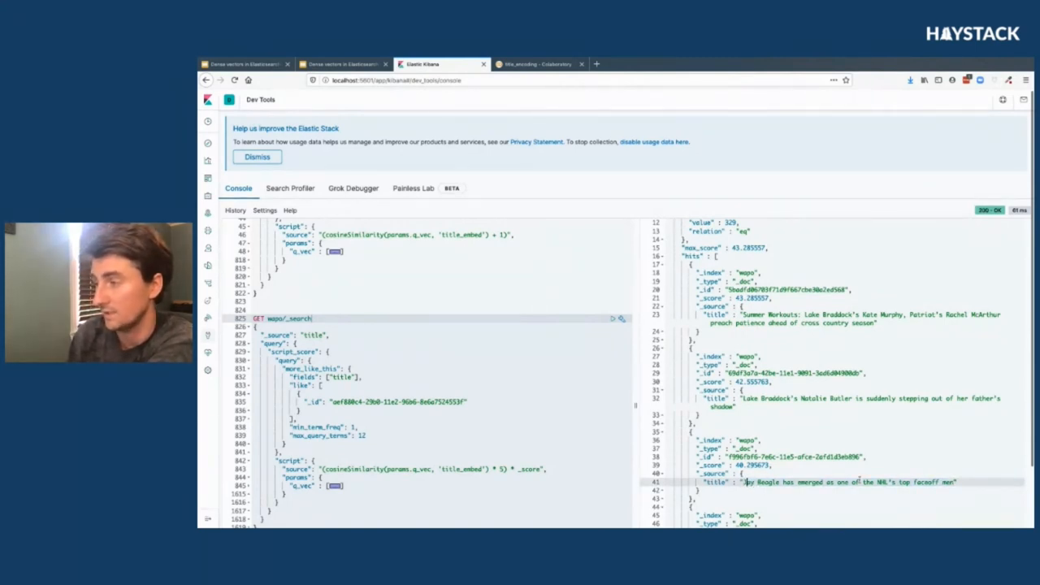
{"action": "scroll", "scroll_direction": "down", "scroll_amount": 3}
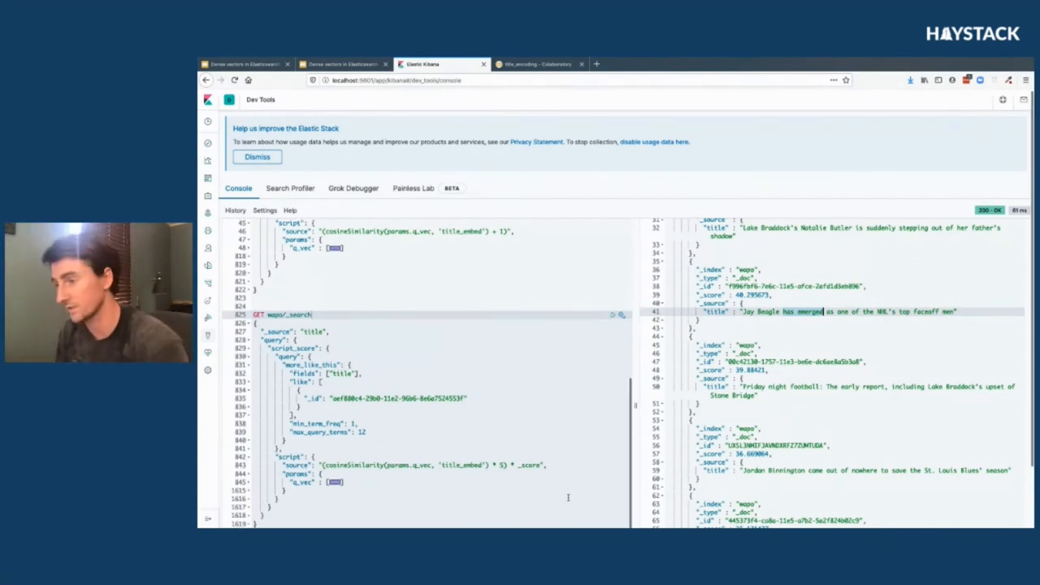
{"action": "scroll", "scroll_direction": "down", "scroll_amount": 3}
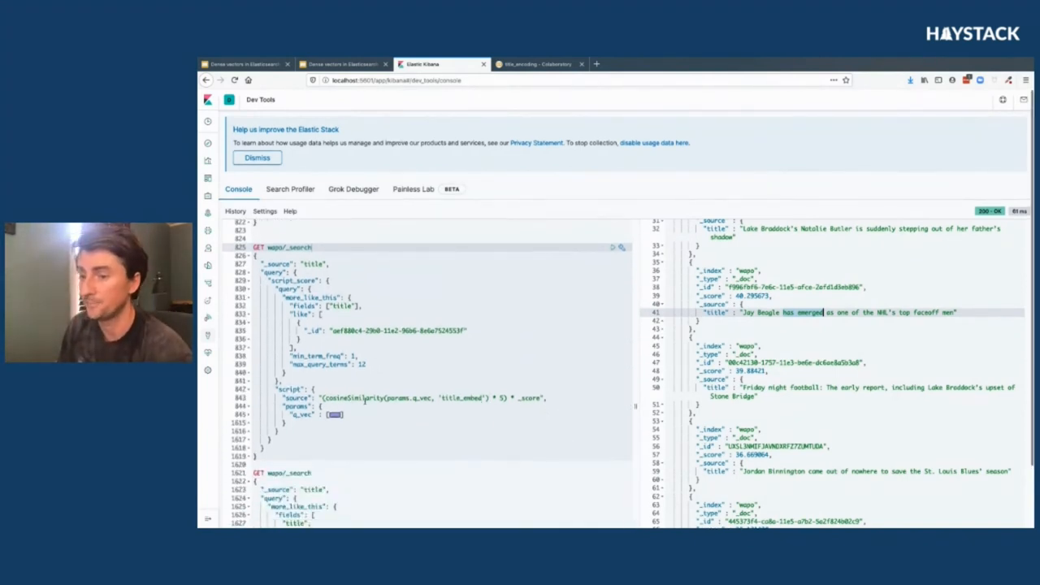
{"action": "scroll", "scroll_direction": "down", "scroll_amount": 3}
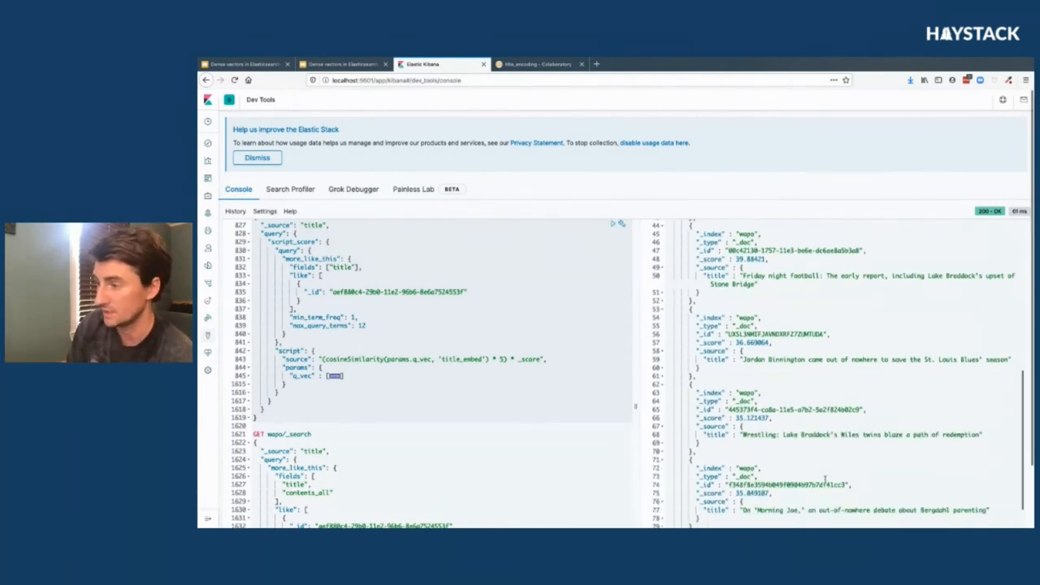
{"action": "scroll", "scroll_direction": "down", "scroll_amount": 3}
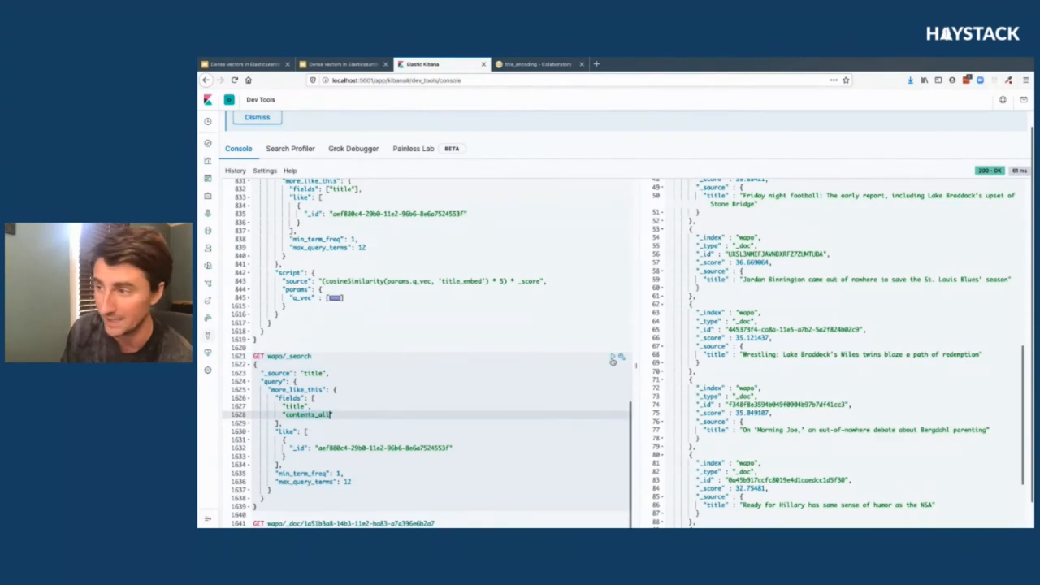
Run more_like_this over title and contents_all, browse hits, then return to the Performance slide.
{"action": "left_click", "coordinate": [614, 357]}
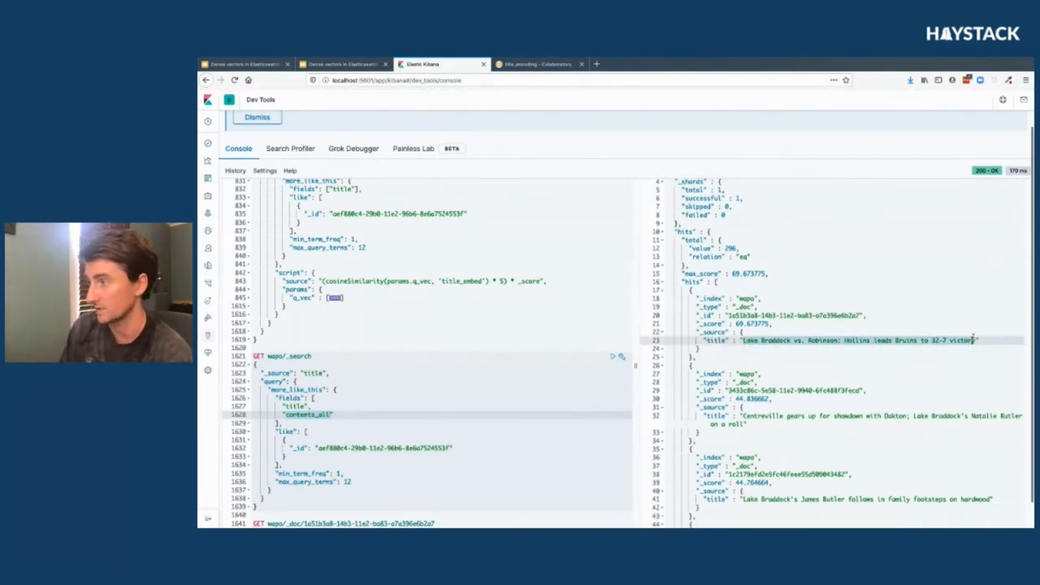
{"action": "scroll", "scroll_direction": "down", "scroll_amount": 3}
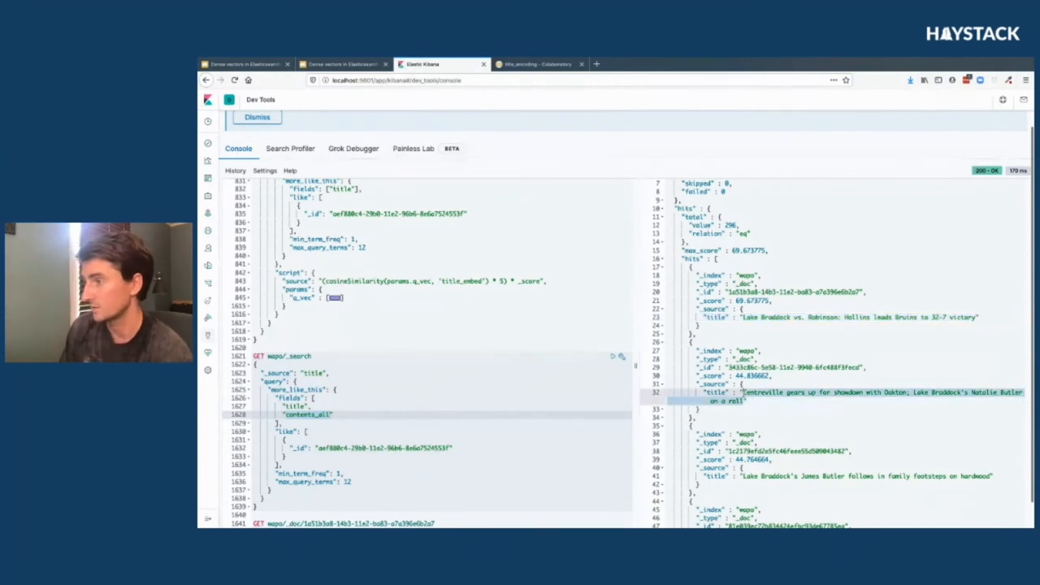
{"action": "scroll", "scroll_direction": "down", "scroll_amount": 3}
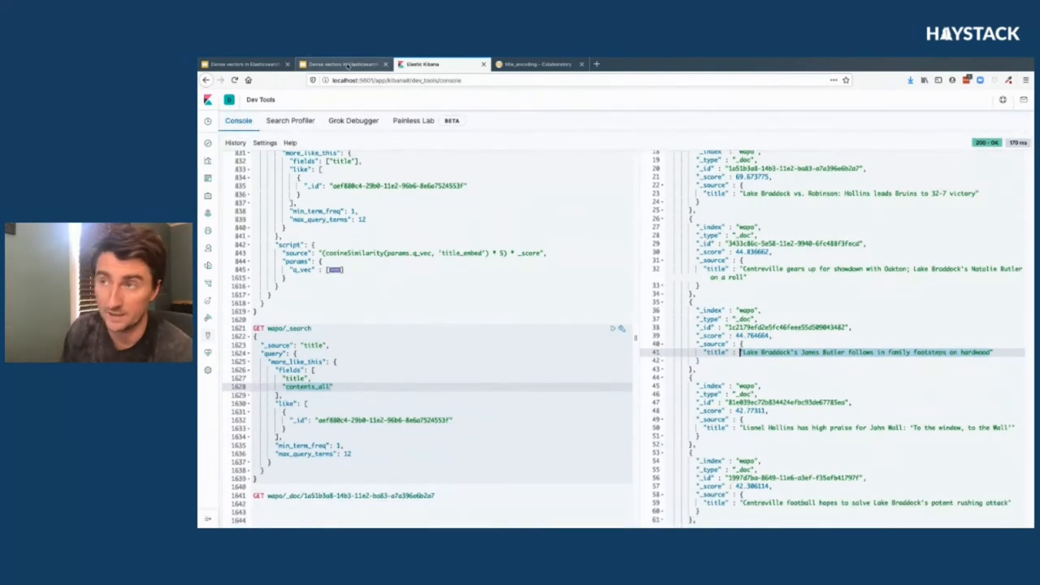
{"action": "left_click", "coordinate": [341, 65]}
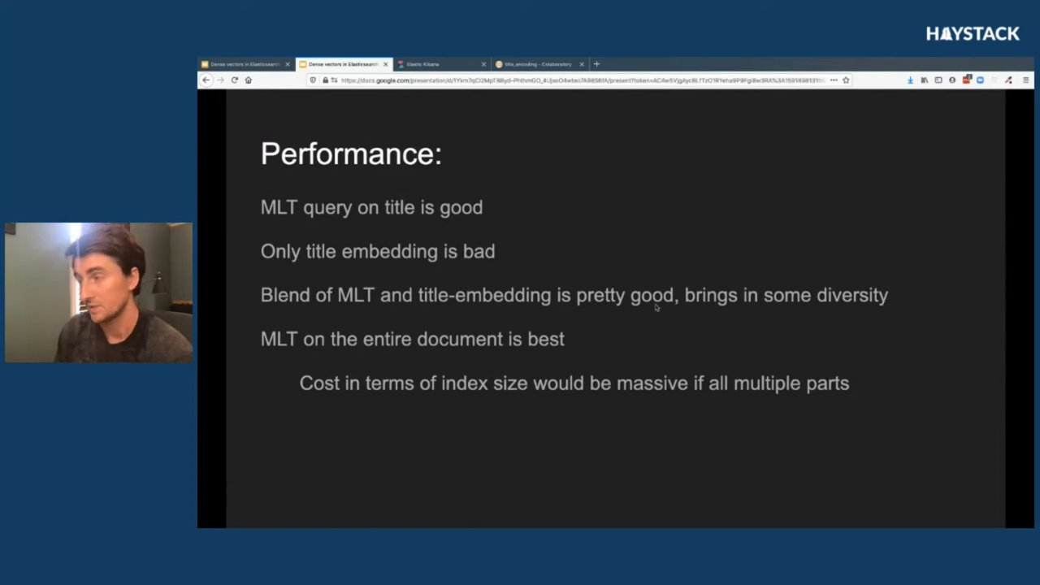
{"action": "mouse_move", "coordinate": [477, 315]}
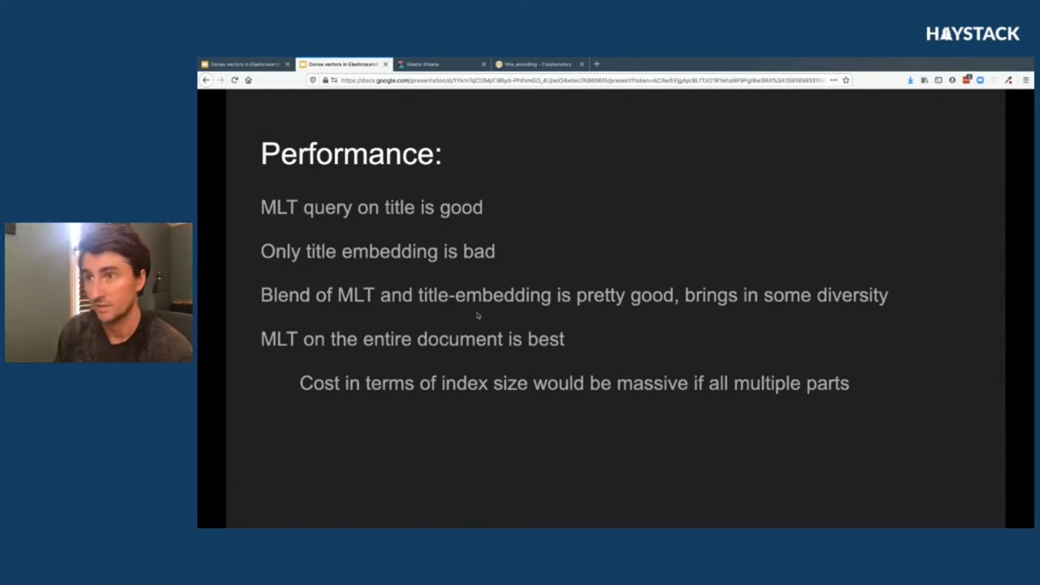